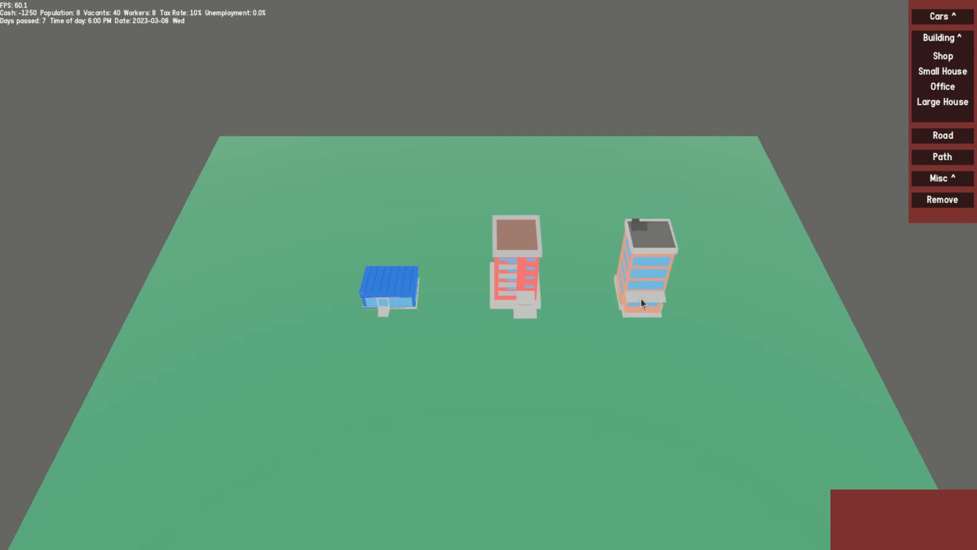
Lay a straight road in front of the shop, office and large house.
click(512, 273)
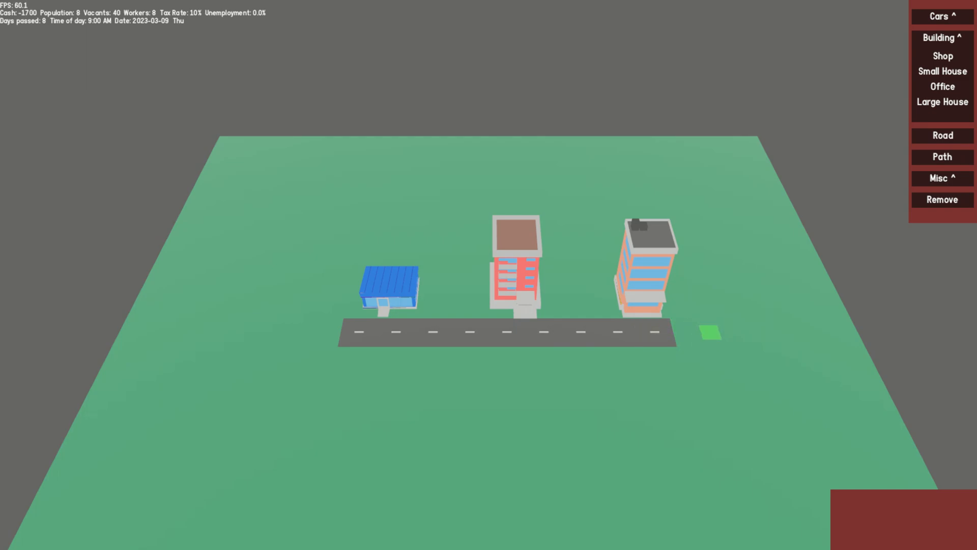
Restart on a fresh map at 9000 cash and place a short road among the scattered tiles.
click(515, 274)
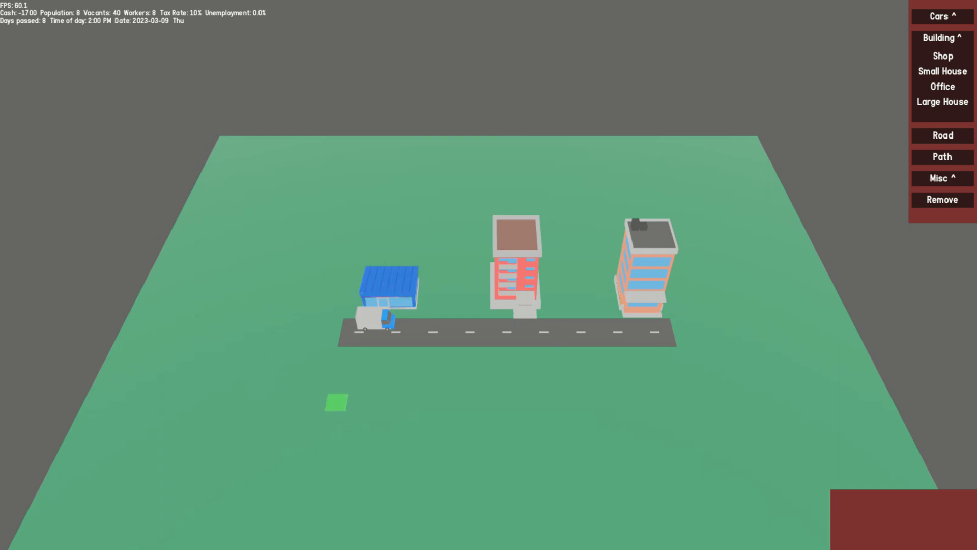
click(385, 324)
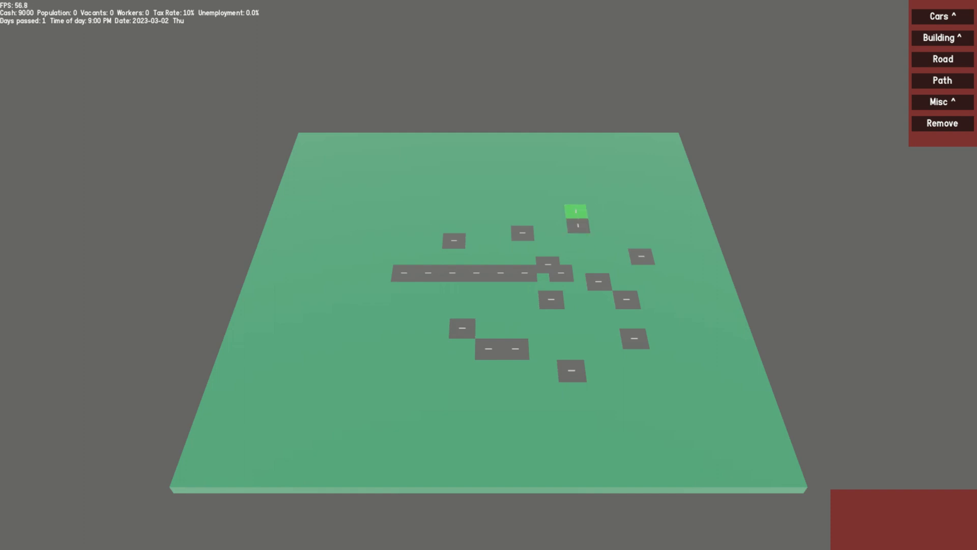
Place several coloured cars onto the single straight road.
click(575, 209)
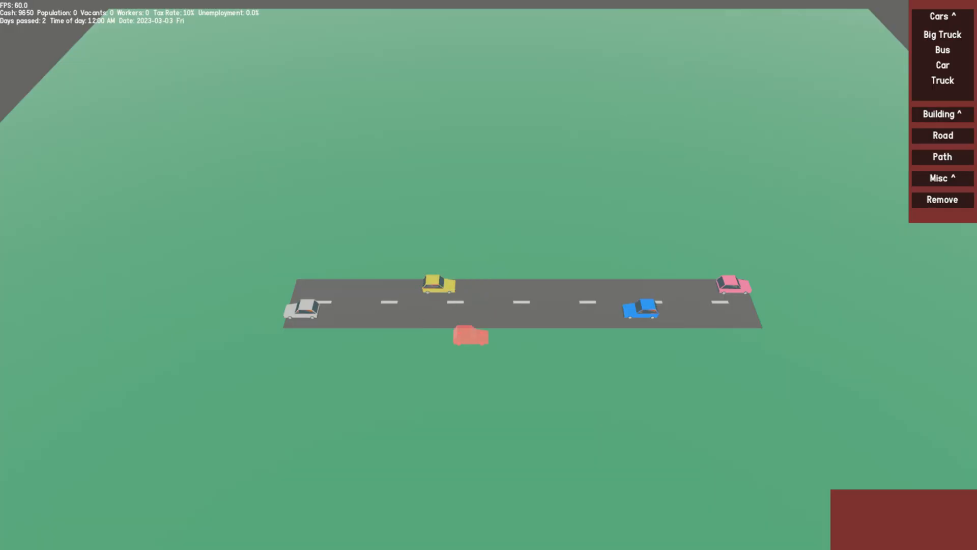
click(941, 65)
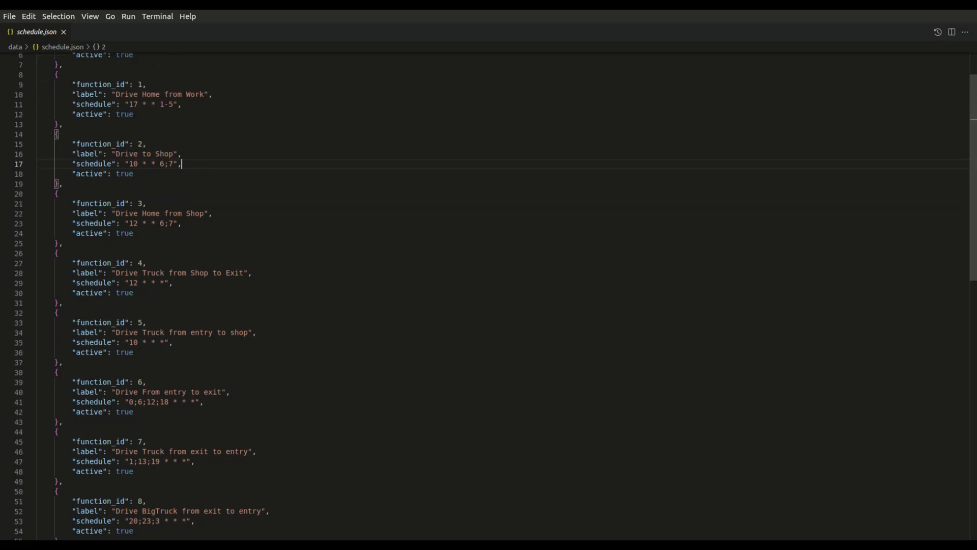
Set "active" to false for the Drive to Shop entry in schedule.json.
text(false;)
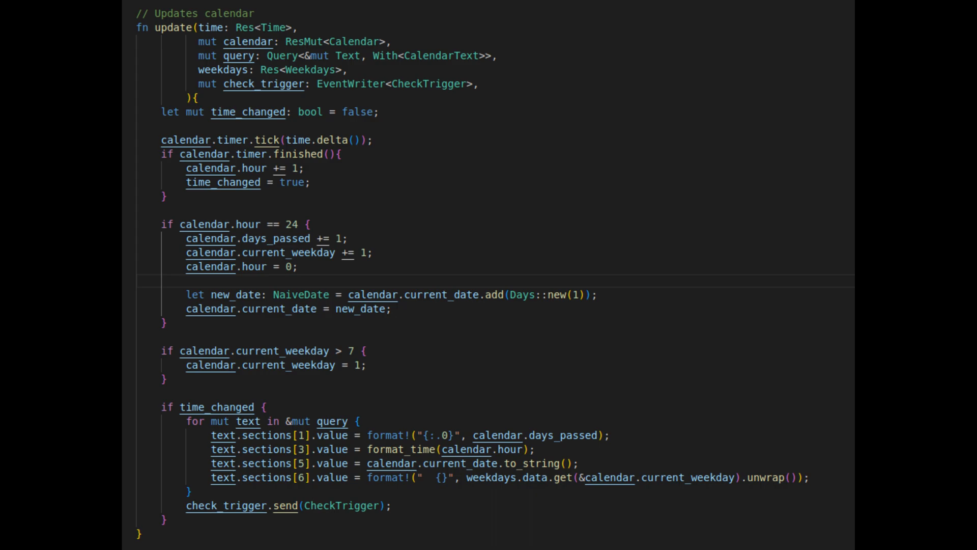
Scroll the Rust scheduler source from the calendar update to the trigger function.
scroll(down, 3)
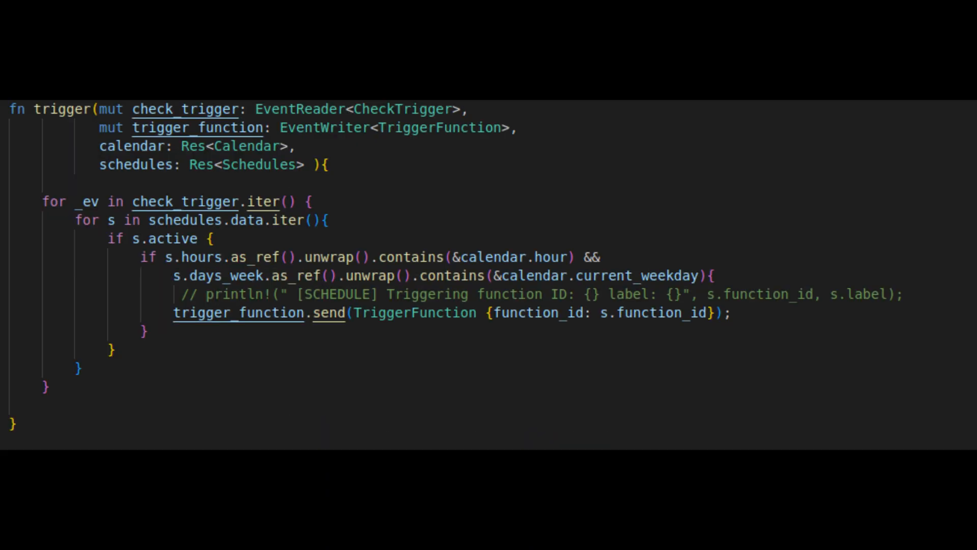